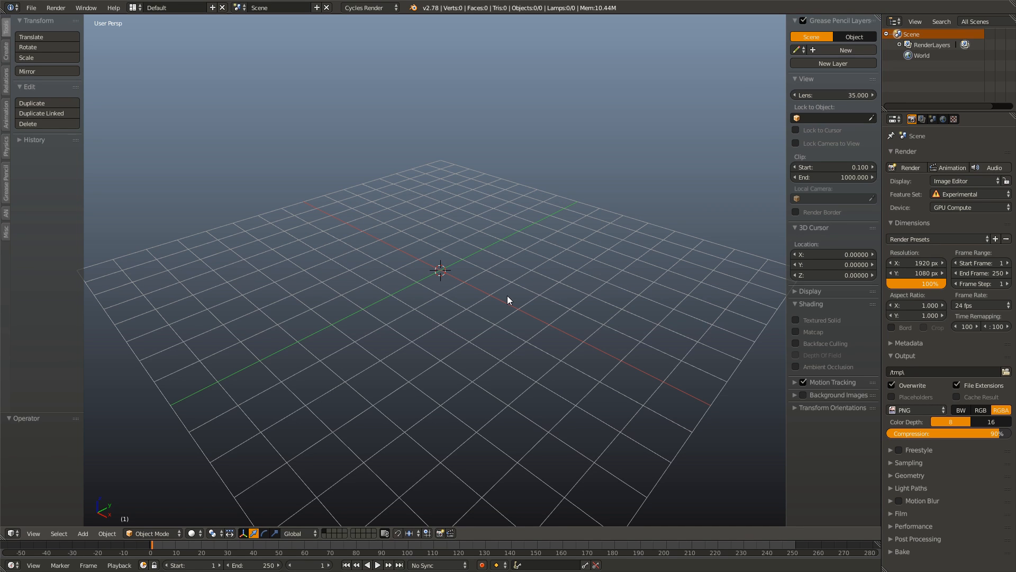
pyautogui.moveTo(506, 269)
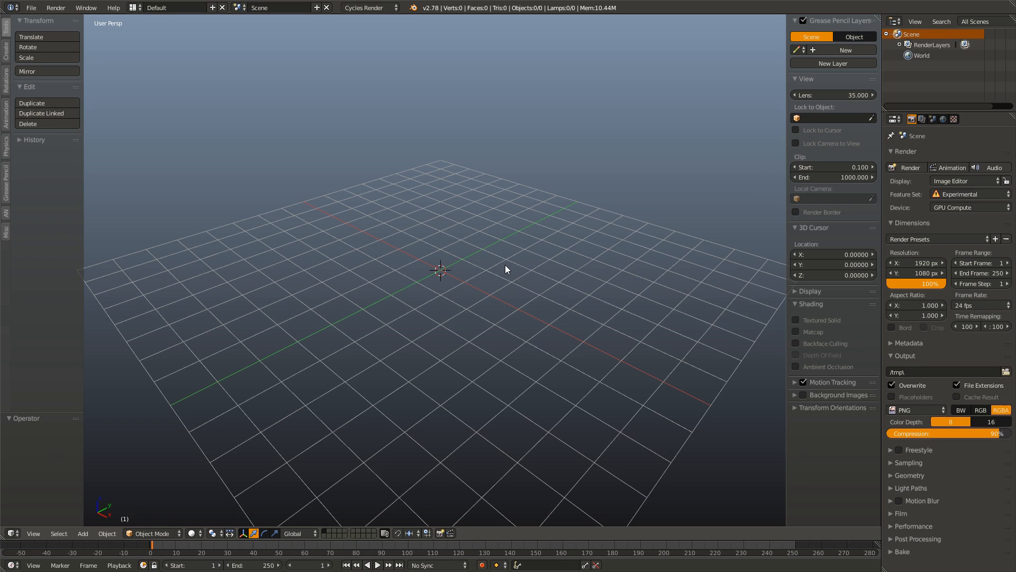
# Add a Grid Mesh generator node with 5 by 5 divisions beside the Object Input node
pyautogui.click(82, 533)
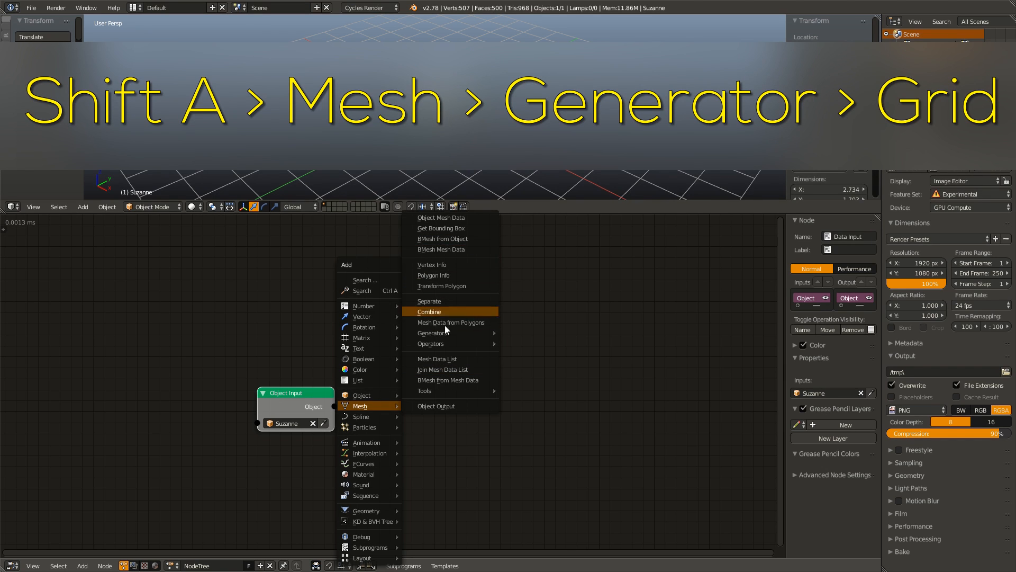
pyautogui.moveTo(431, 332)
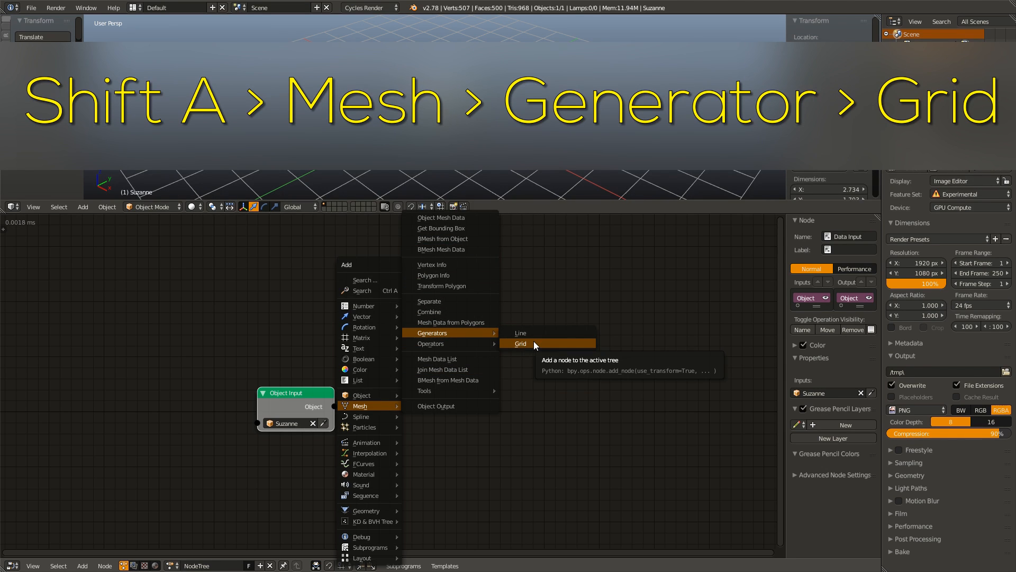
pyautogui.click(520, 343)
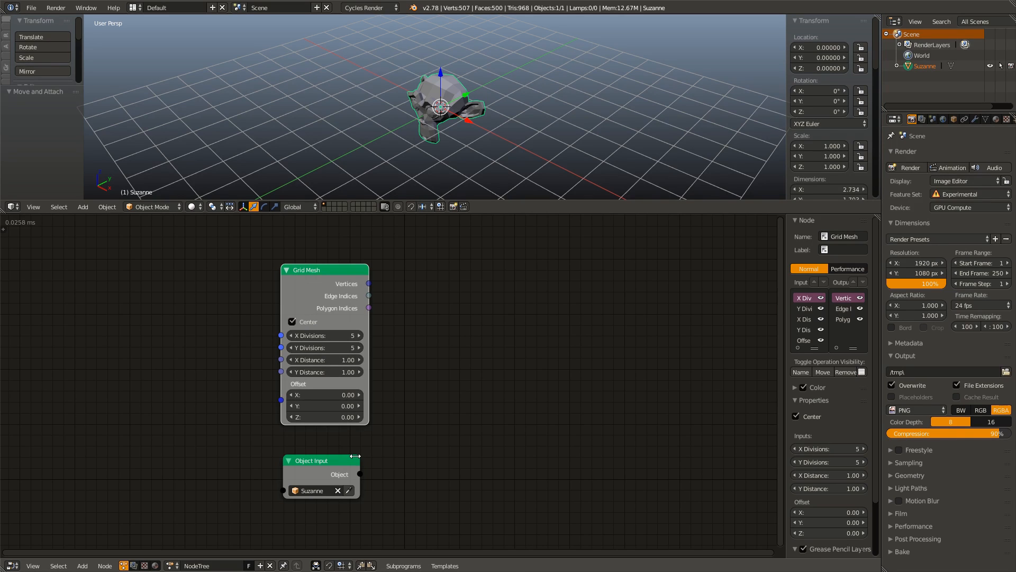
pyautogui.moveTo(378, 300)
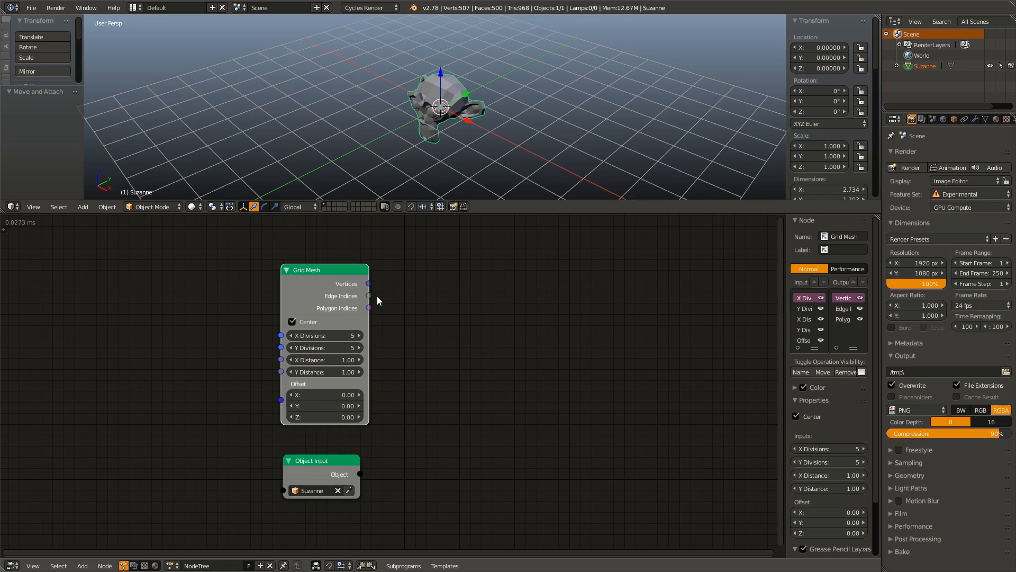
pyautogui.moveTo(367, 283); pyautogui.dragTo(409, 309)
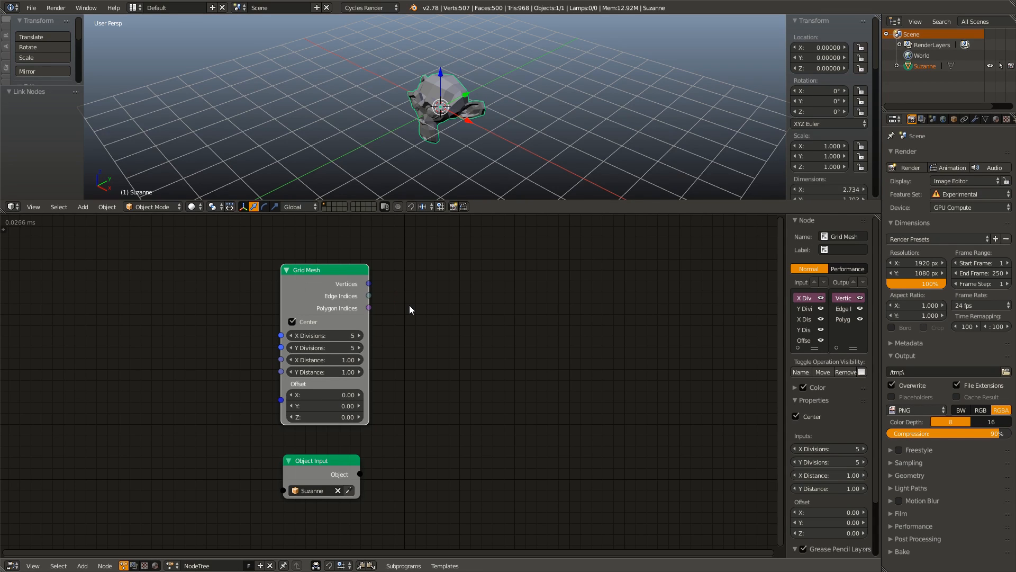
pyautogui.moveTo(374, 330)
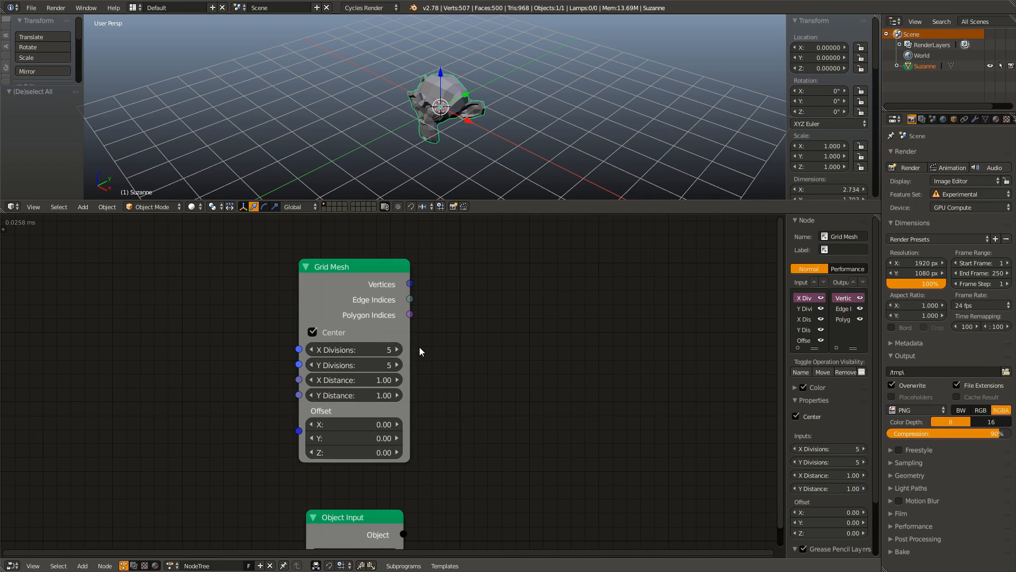
pyautogui.moveTo(415, 354)
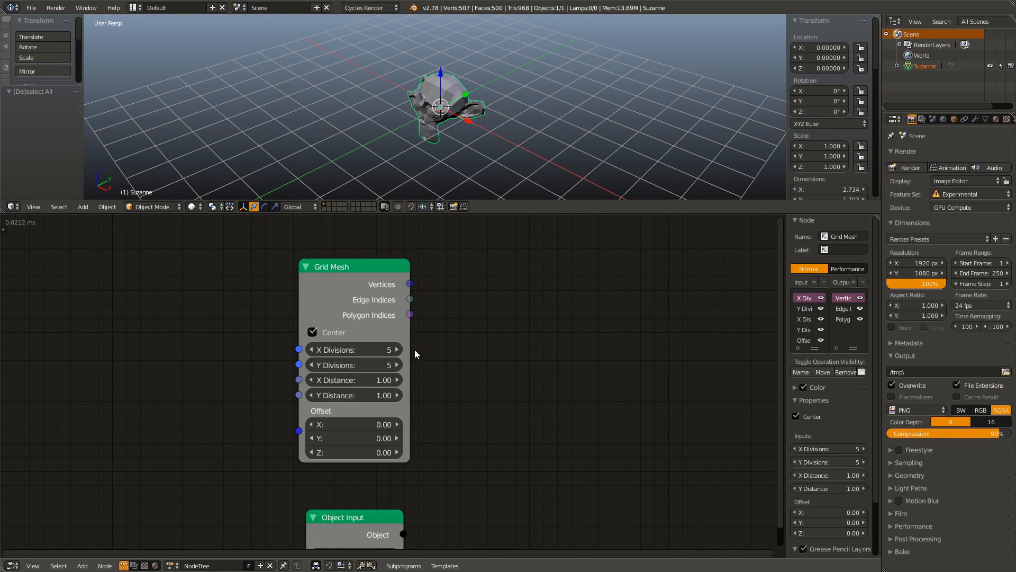
pyautogui.moveTo(358, 364)
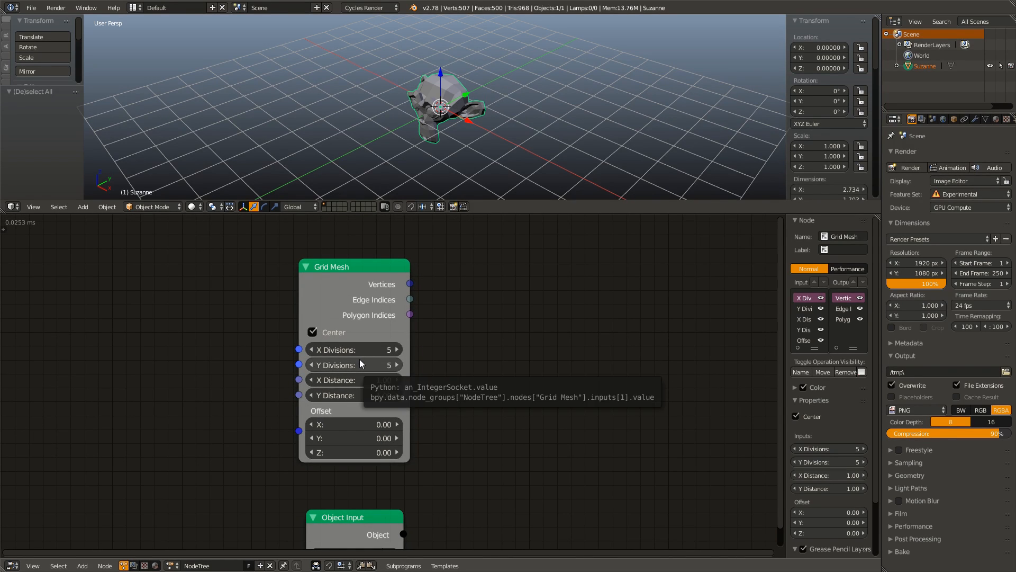
pyautogui.moveTo(355, 394)
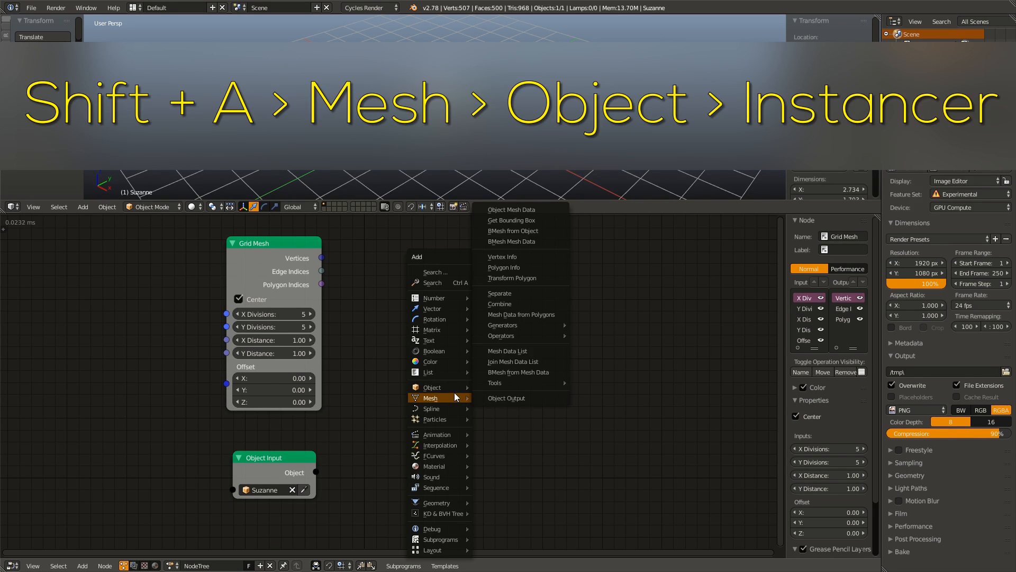
pyautogui.moveTo(432, 387)
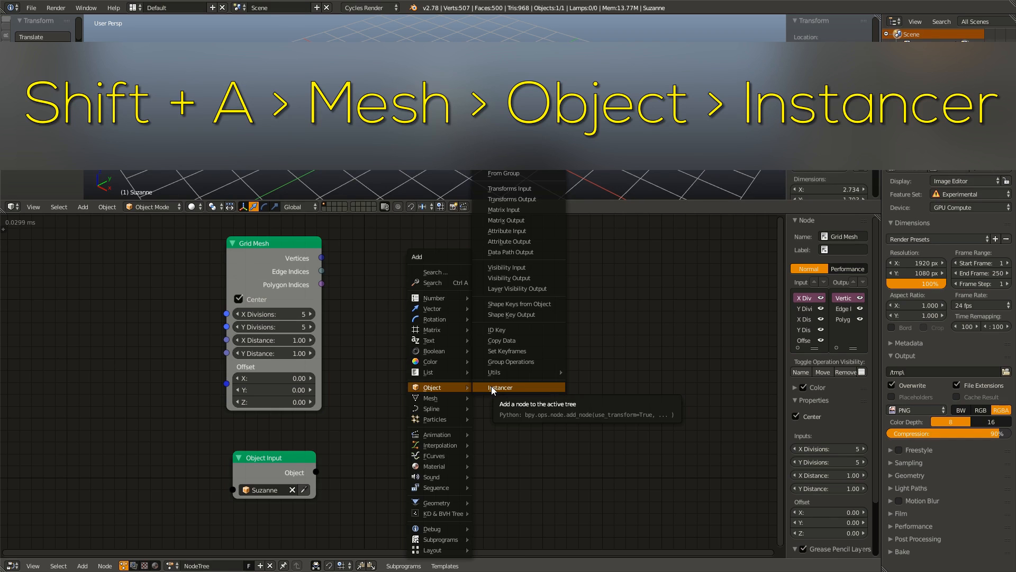
# Add an Object Instancer sourced from Suzanne and set its instance count to 25
pyautogui.click(500, 387)
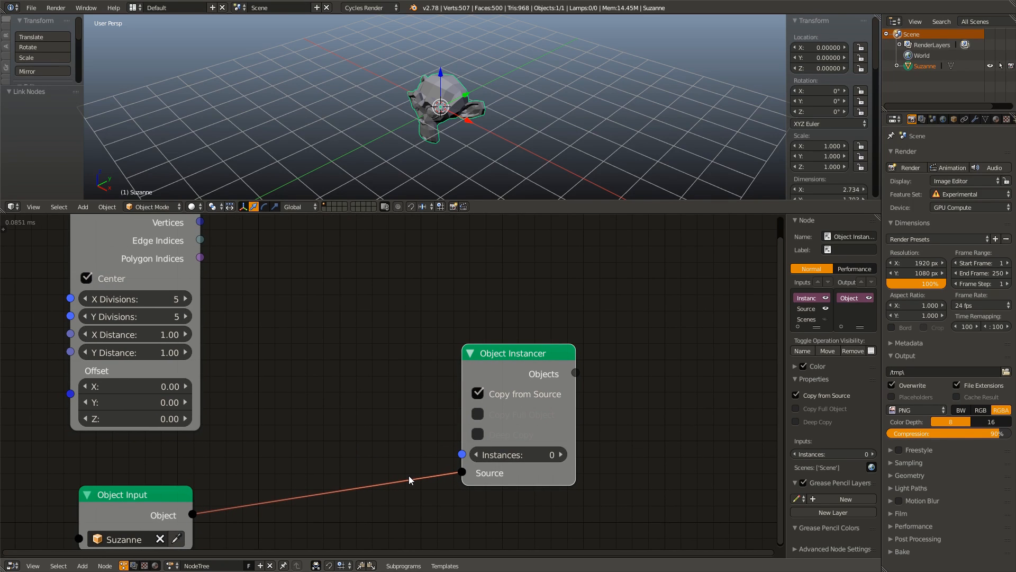
pyautogui.moveTo(511, 454)
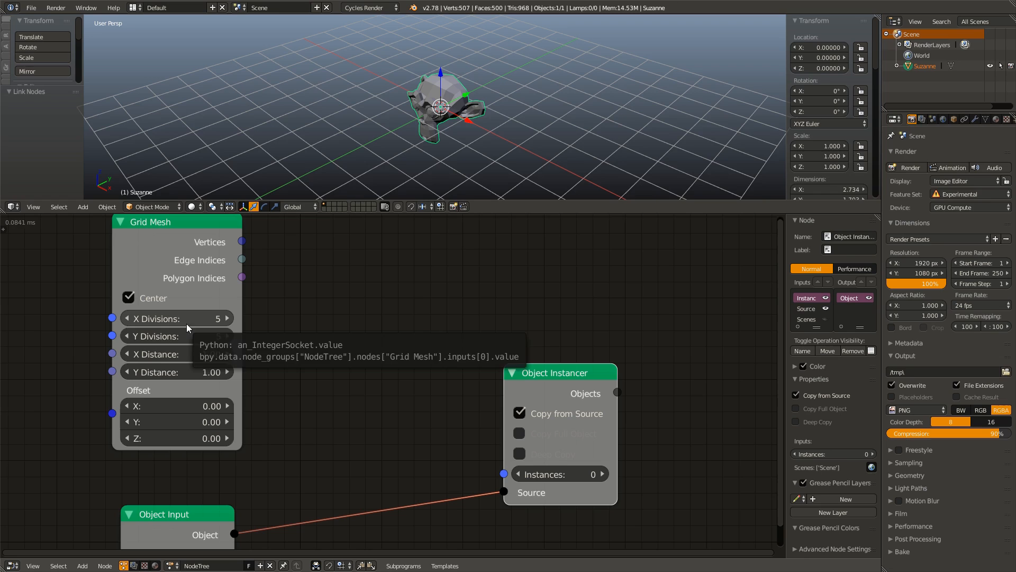
pyautogui.click(559, 474)
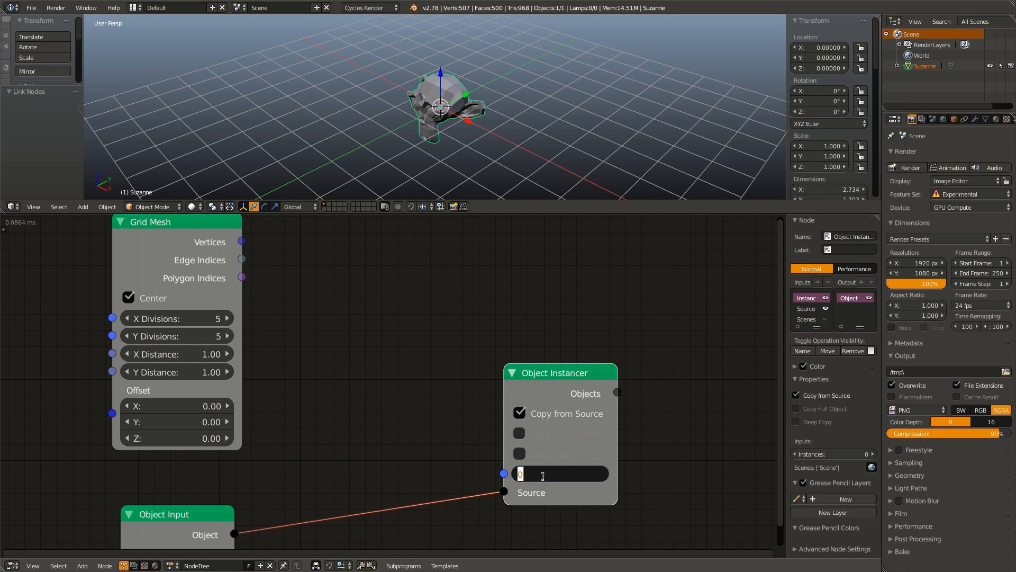
pyautogui.write('25')
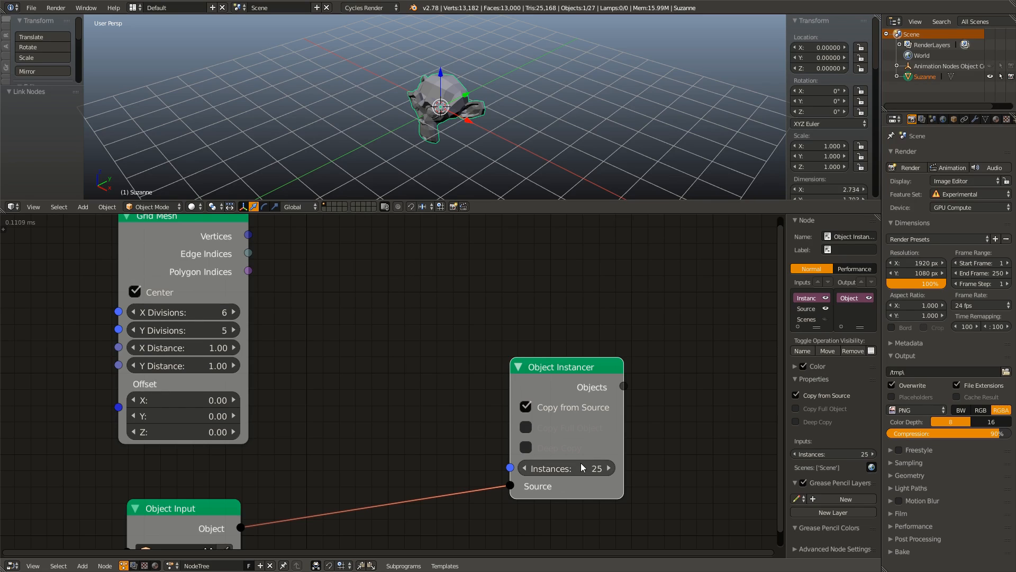
pyautogui.click(565, 468)
pyautogui.write('30')
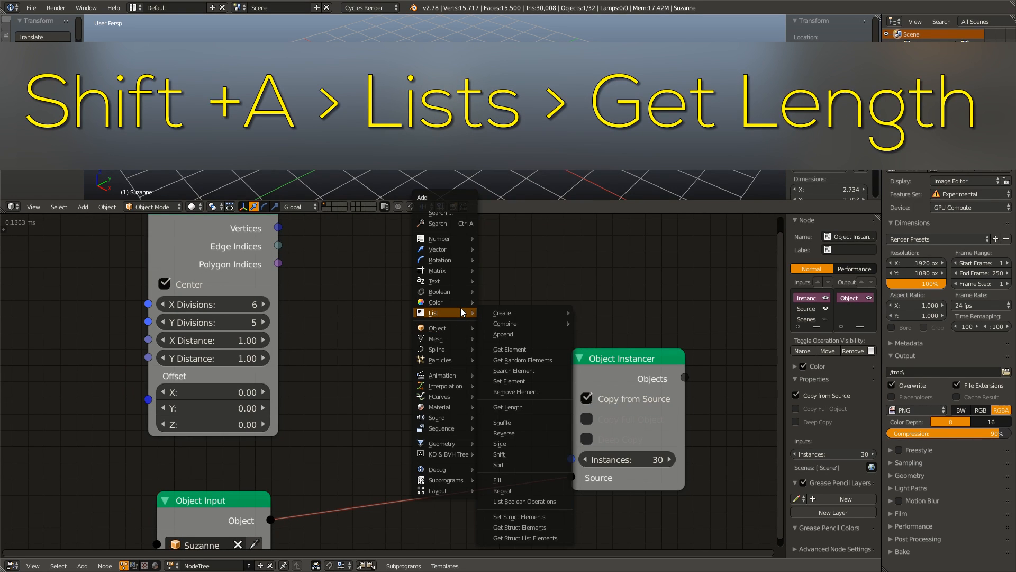
# Add a Get List Length node linking the grid's vertex count to the Instancer's Instances
pyautogui.click(508, 407)
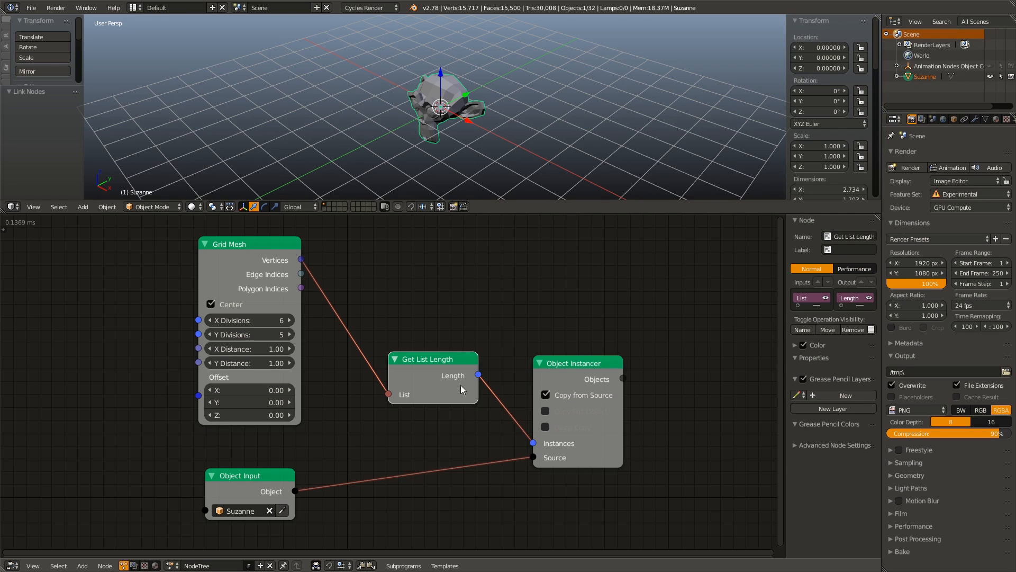
pyautogui.moveTo(432, 359); pyautogui.dragTo(420, 394)
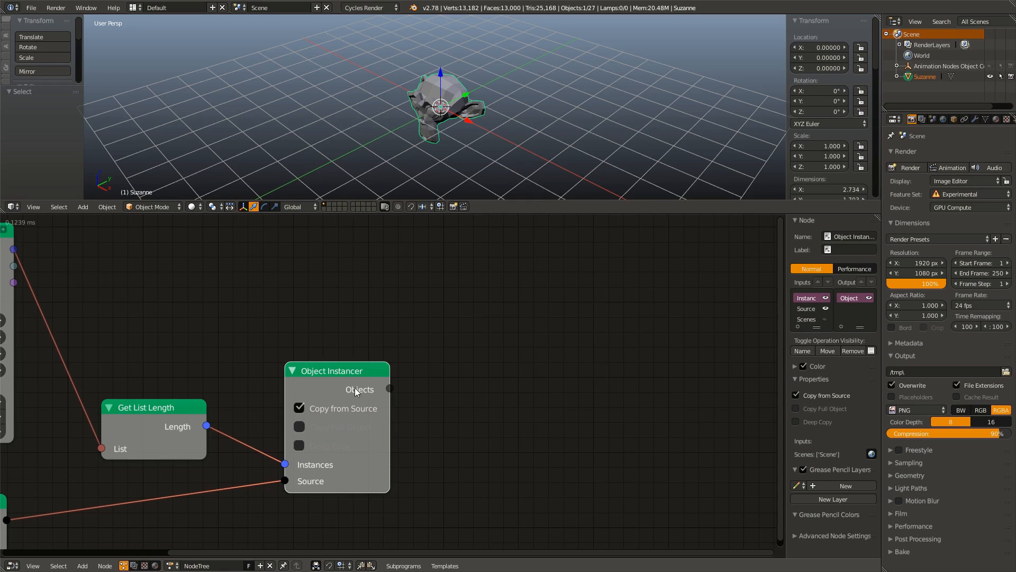
pyautogui.moveTo(389, 389); pyautogui.dragTo(477, 436)
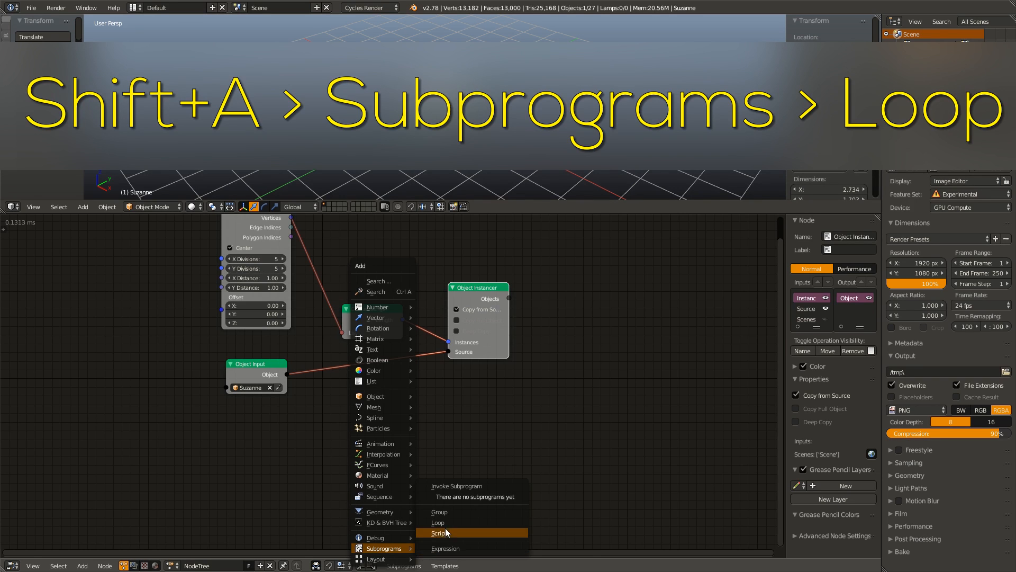
# Add a Loop Input node named Grid_Loop and an Invoke Subprogram node calling Grid_Loop
pyautogui.click(439, 523)
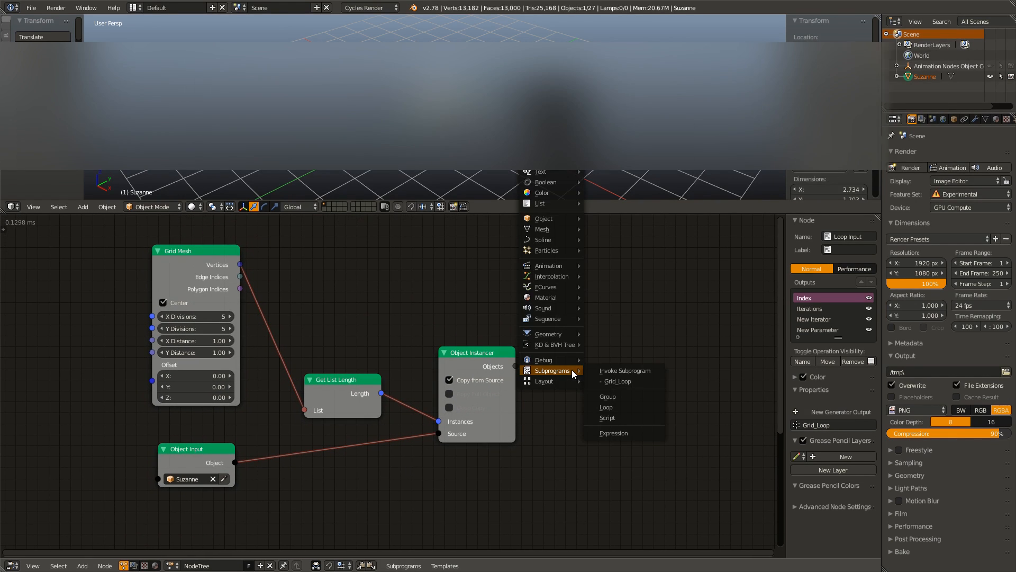
pyautogui.moveTo(624, 381)
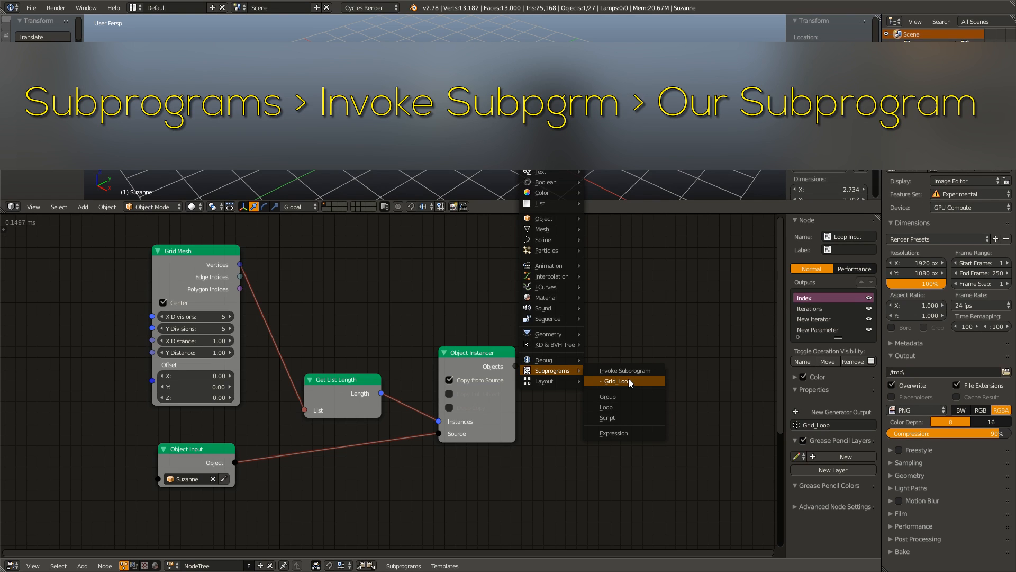
pyautogui.click(616, 381)
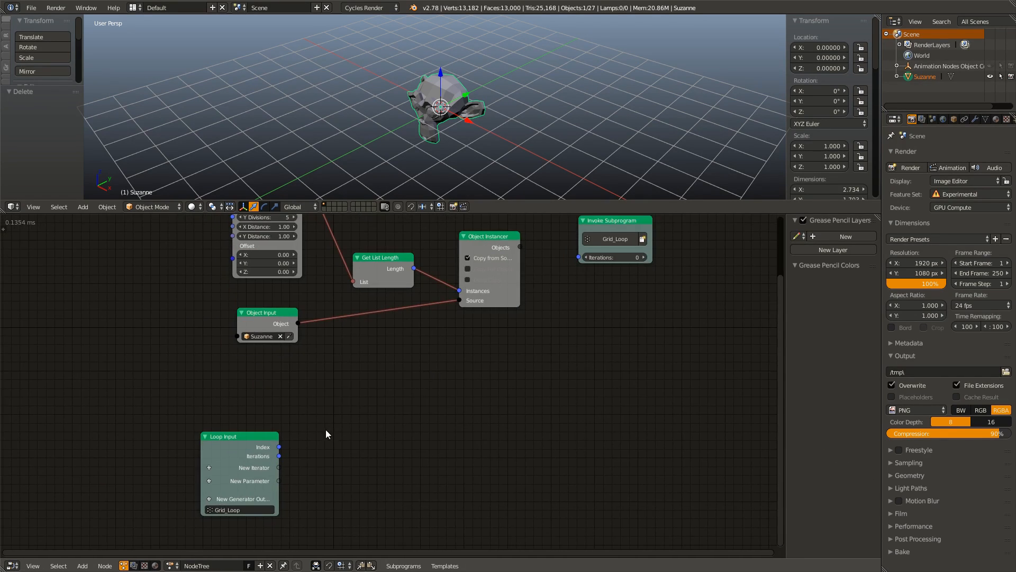
# Add an Object List iterator and link the Instancer's Objects into Invoke Subprogram
pyautogui.scroll(-3)
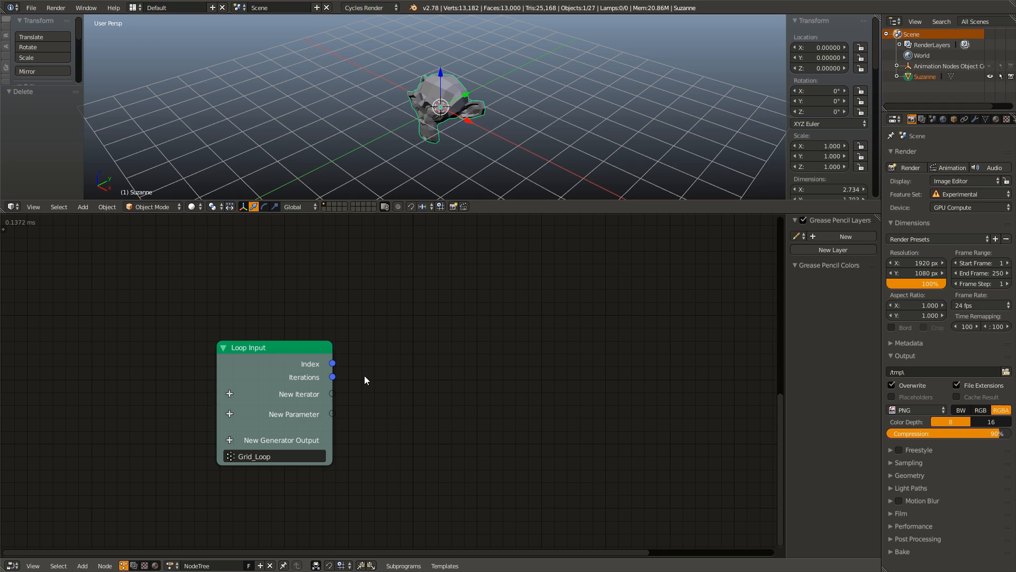
pyautogui.moveTo(225, 401)
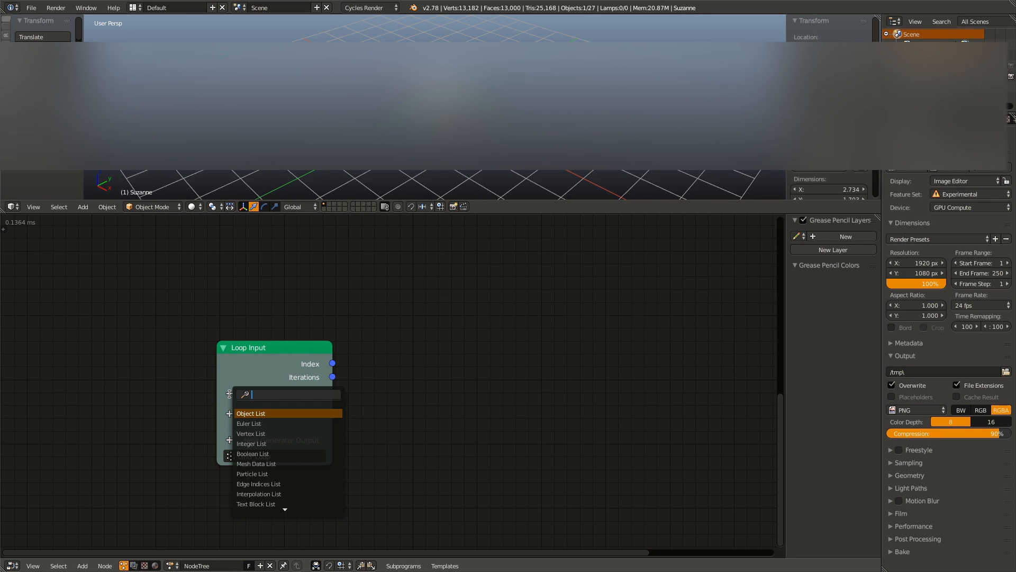
pyautogui.write('obje')
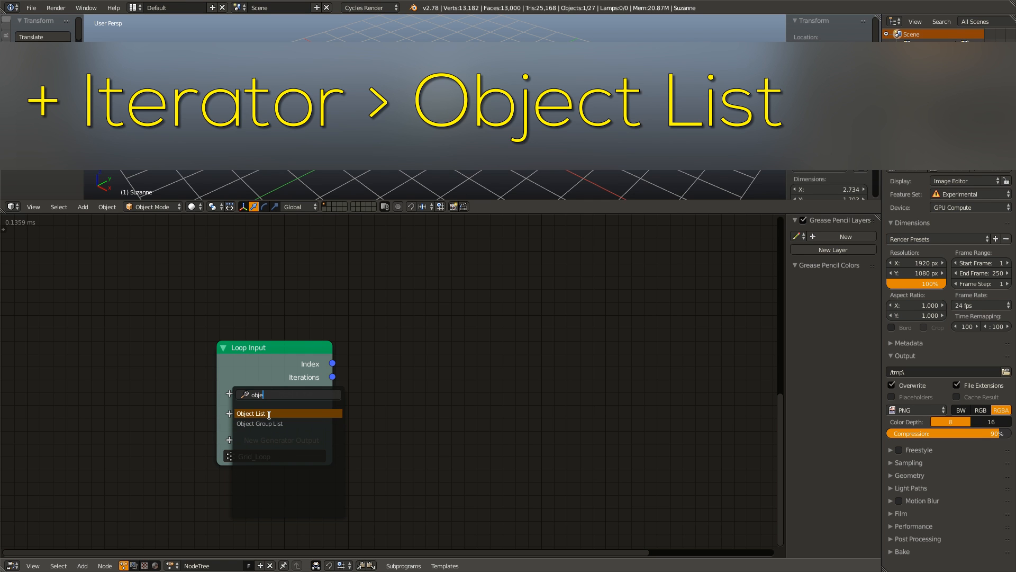
pyautogui.click(256, 413)
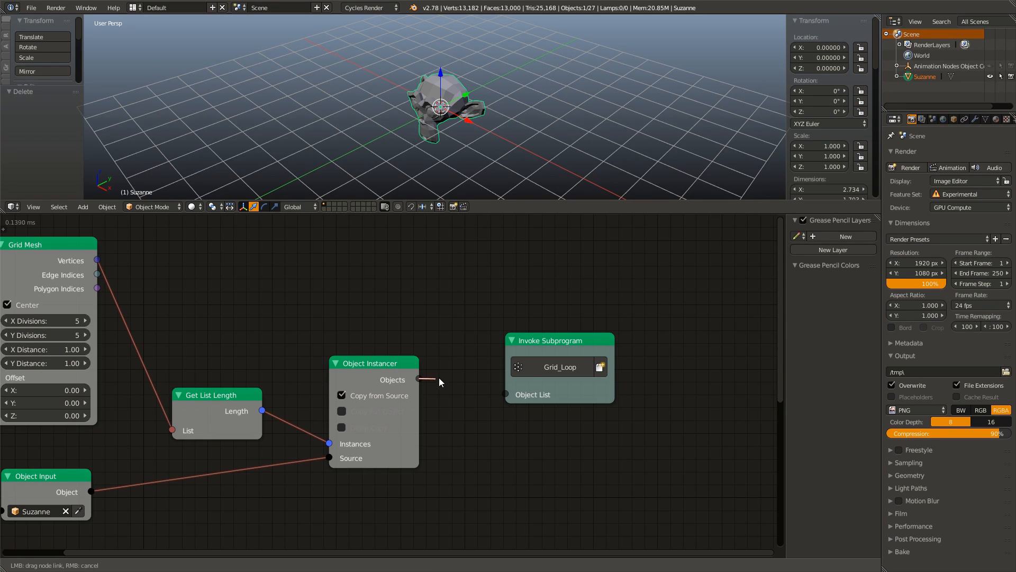
pyautogui.moveTo(420, 379); pyautogui.dragTo(507, 393)
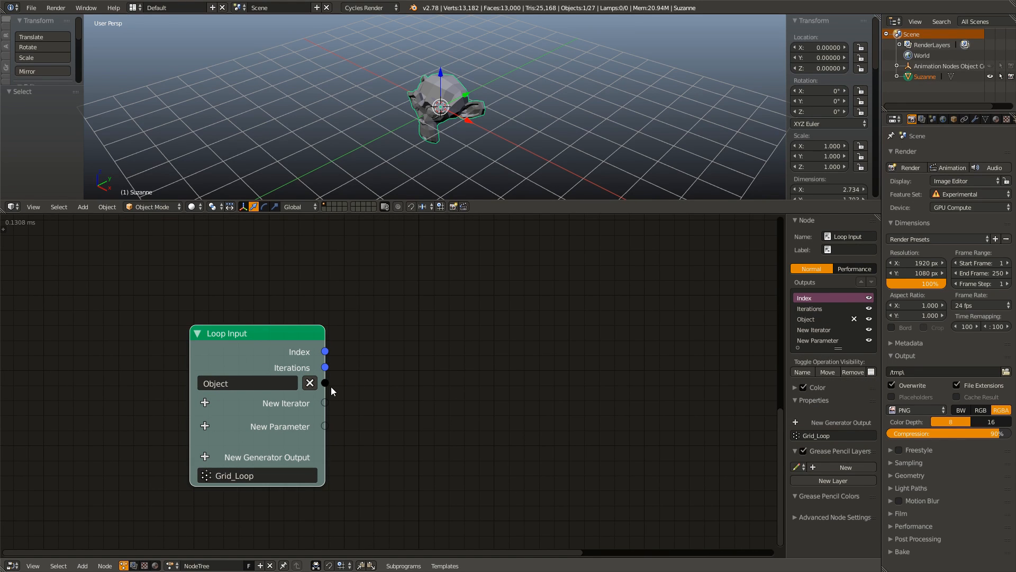
# Drive each copy's X location from the loop Index via Object Transforms Output
pyautogui.moveTo(324, 382); pyautogui.dragTo(511, 371)
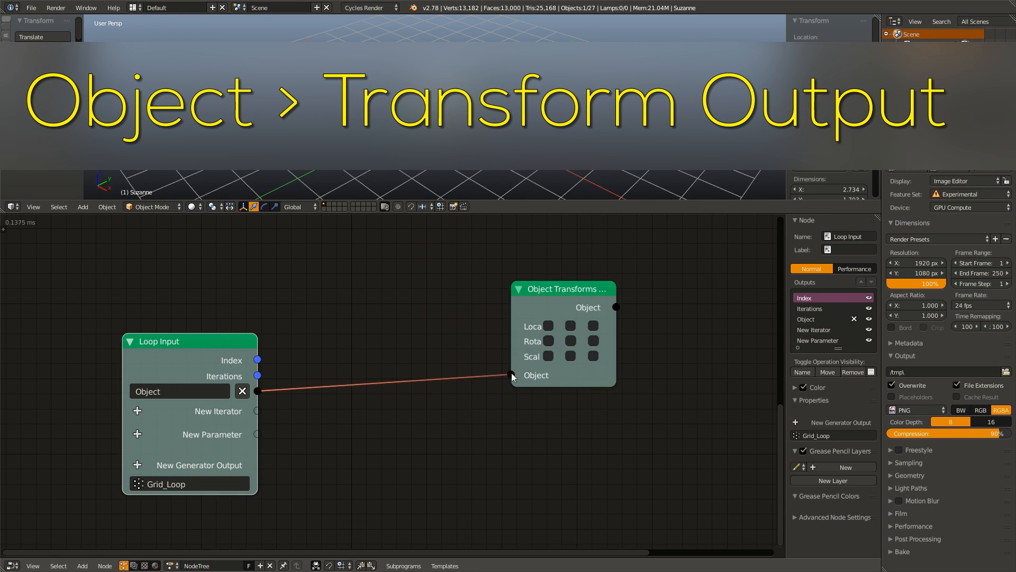
pyautogui.click(561, 340)
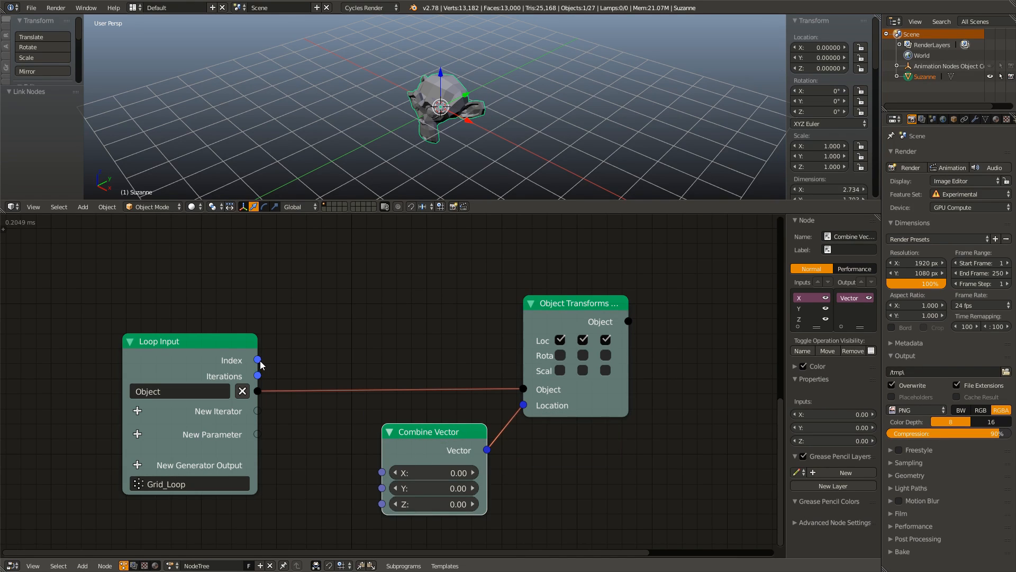
pyautogui.moveTo(257, 359); pyautogui.dragTo(308, 357)
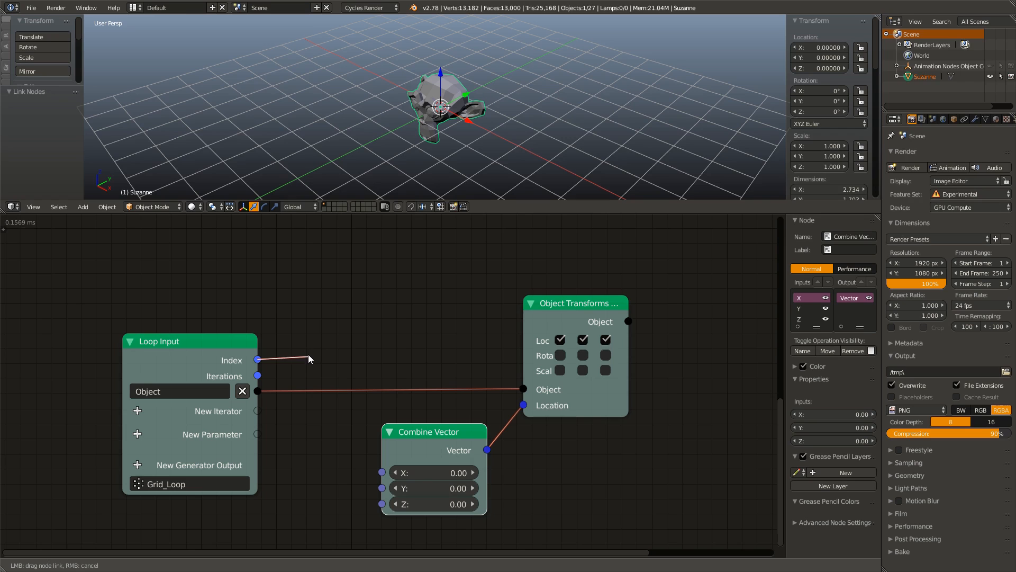
pyautogui.moveTo(258, 359); pyautogui.dragTo(383, 470)
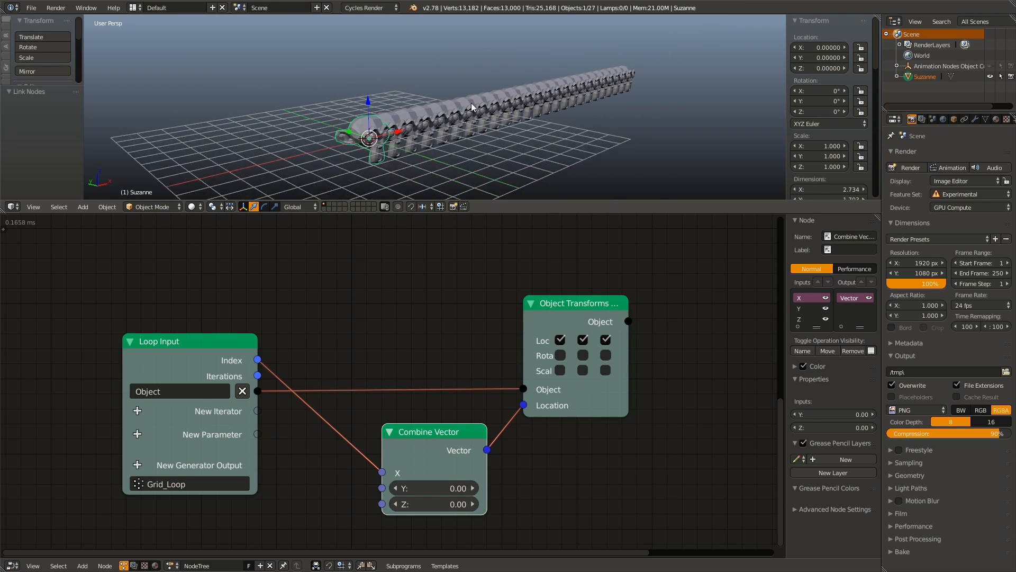
pyautogui.moveTo(694, 85)
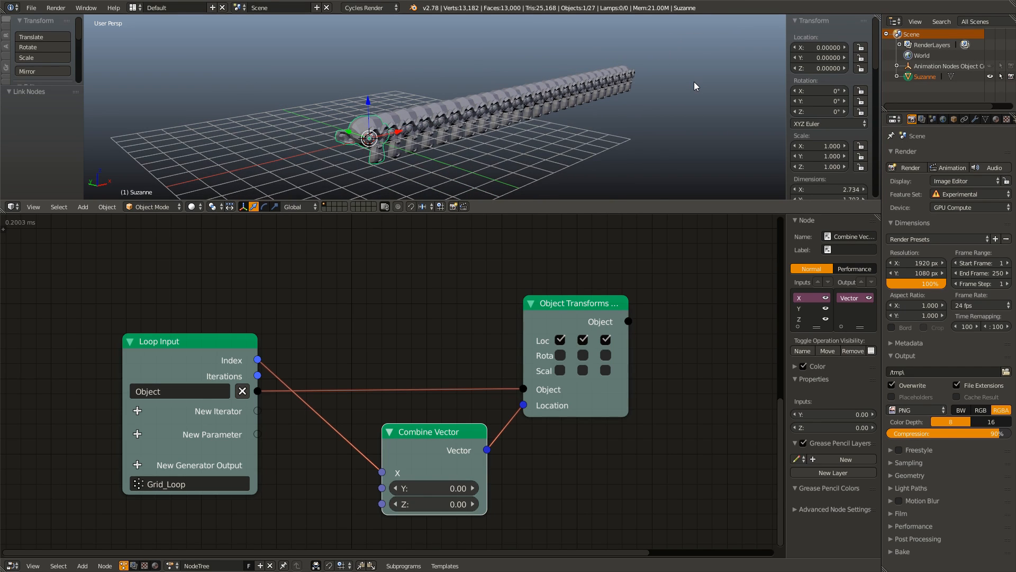
pyautogui.moveTo(369, 167)
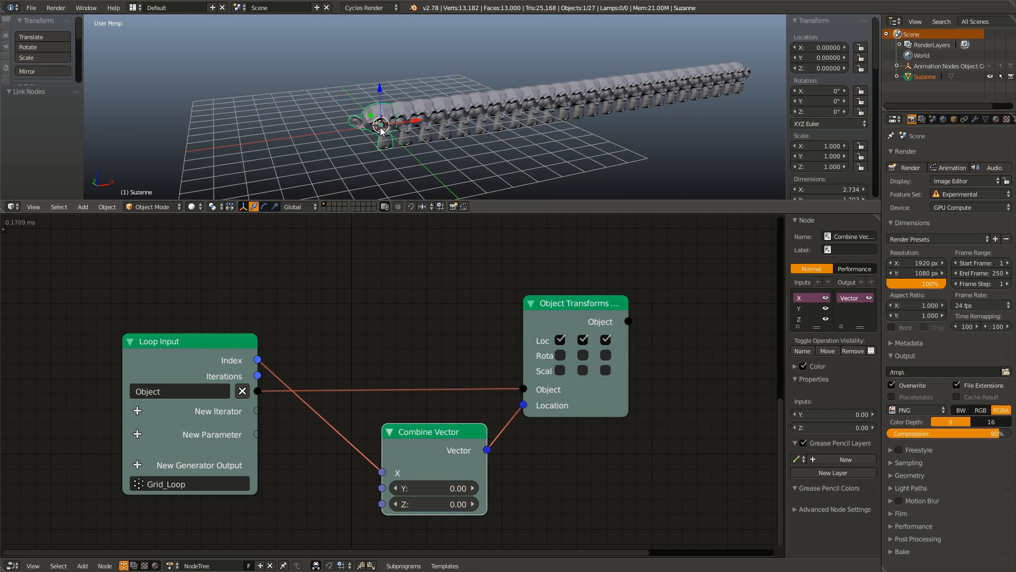
pyautogui.moveTo(383, 135)
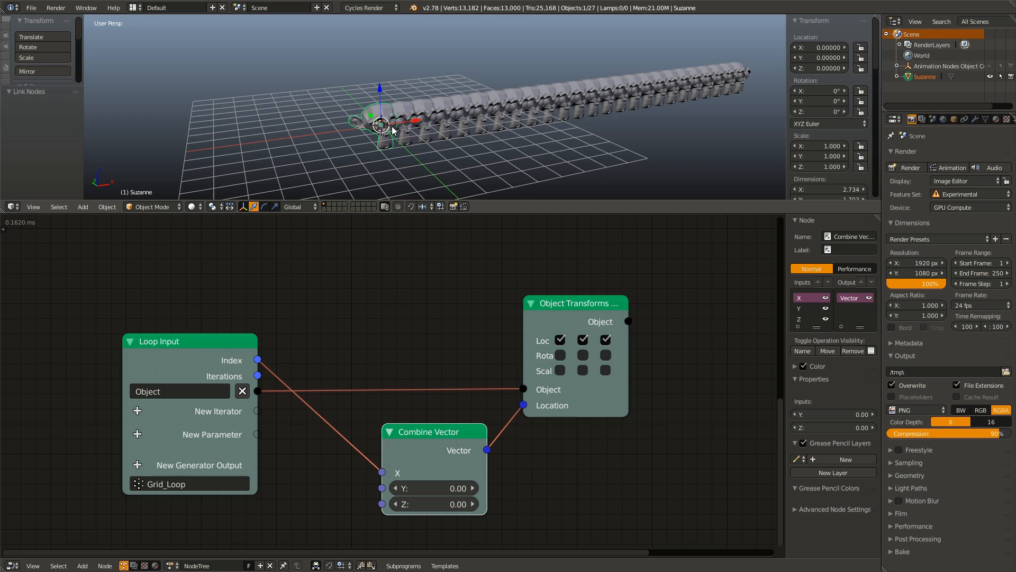
pyautogui.moveTo(386, 132)
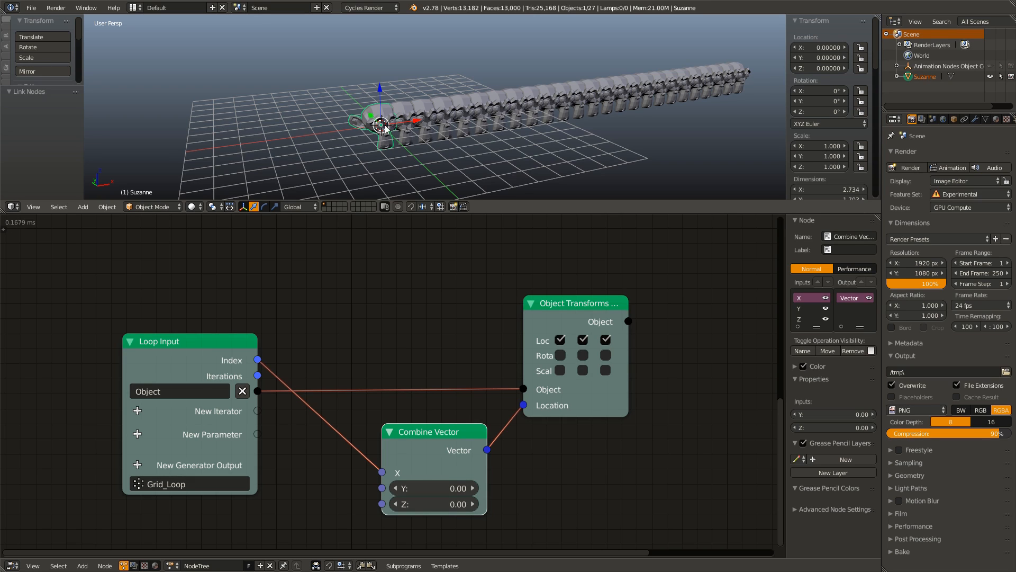
pyautogui.moveTo(407, 138)
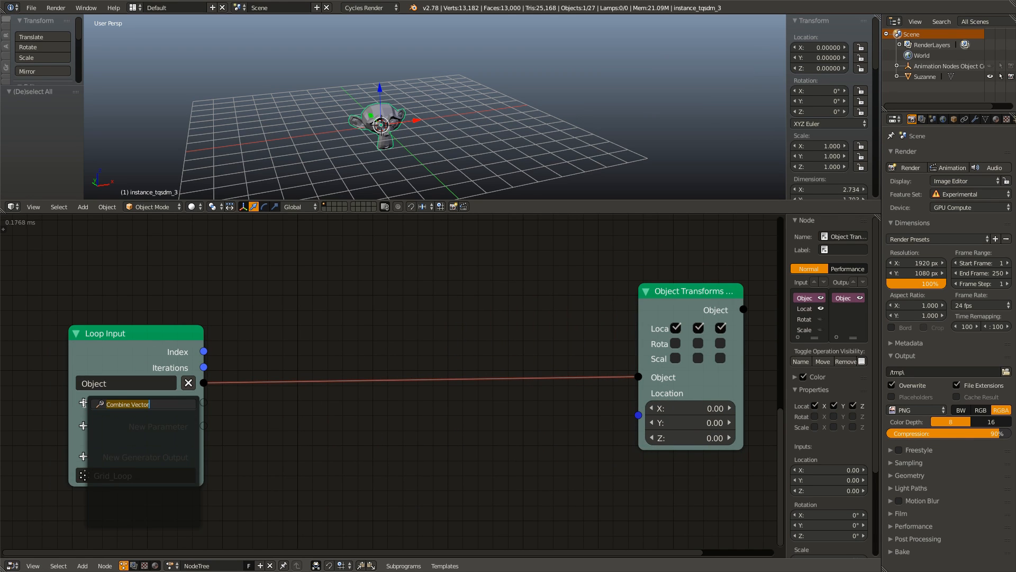
# Remove Combine Vector and add a Vector List iterator named Grid_Points
pyautogui.write('vecto')
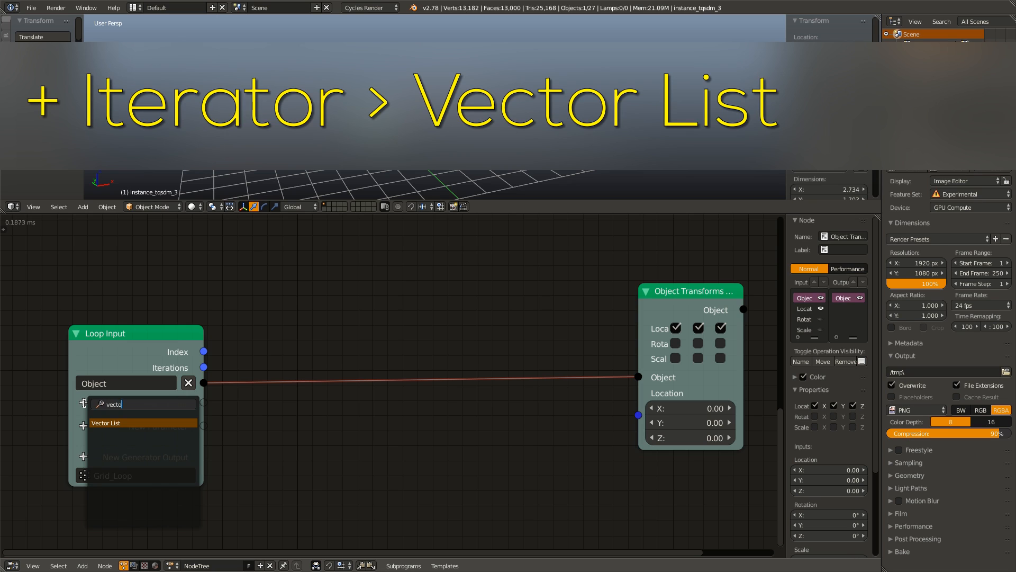
pyautogui.click(107, 422)
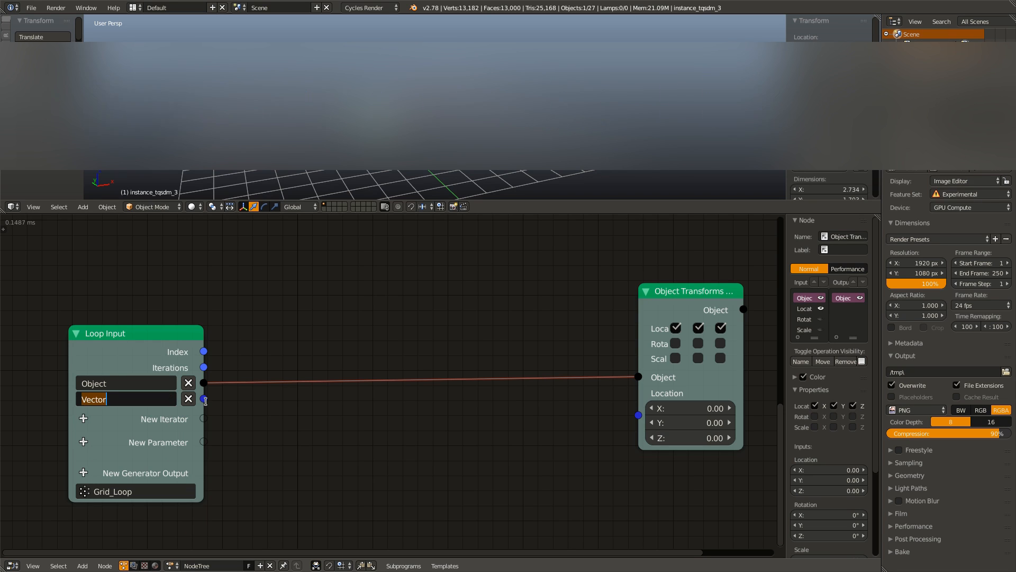
pyautogui.write('Grid_Points')
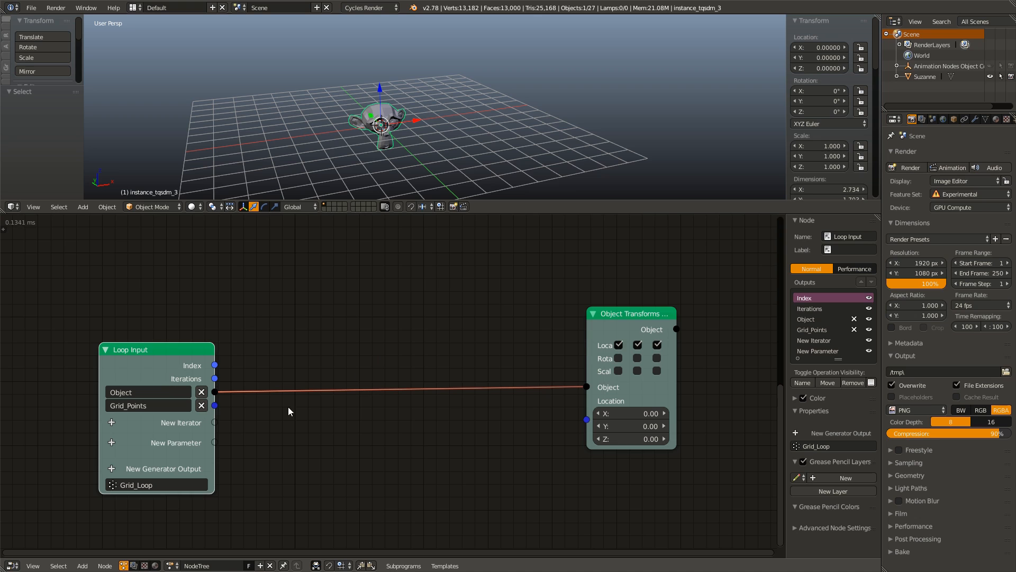
# Link Grid_Points to Location, feed the grid vertices into it, and widen X spacing to 2.29
pyautogui.moveTo(215, 404); pyautogui.dragTo(585, 422)
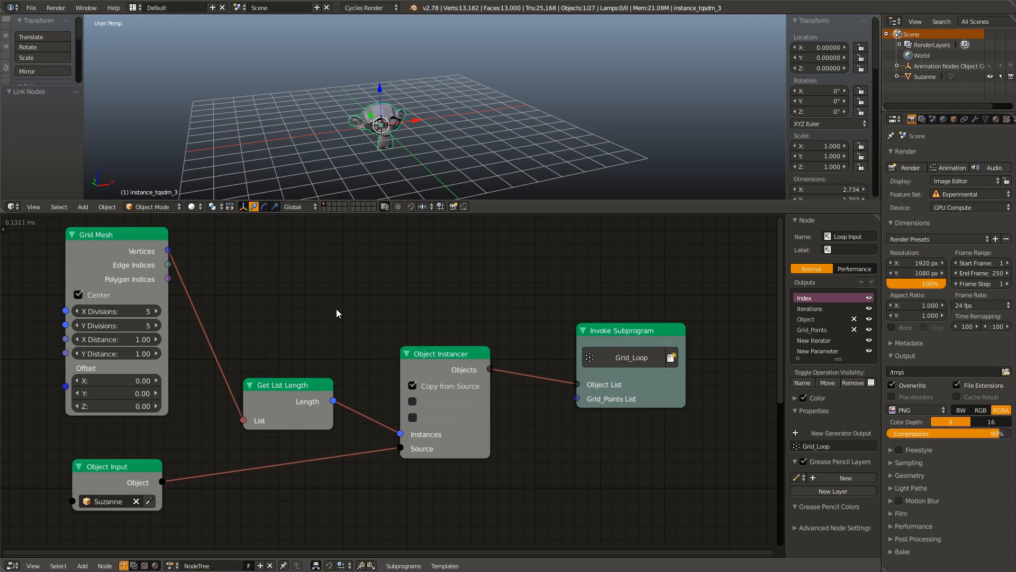
pyautogui.moveTo(168, 251); pyautogui.dragTo(501, 288)
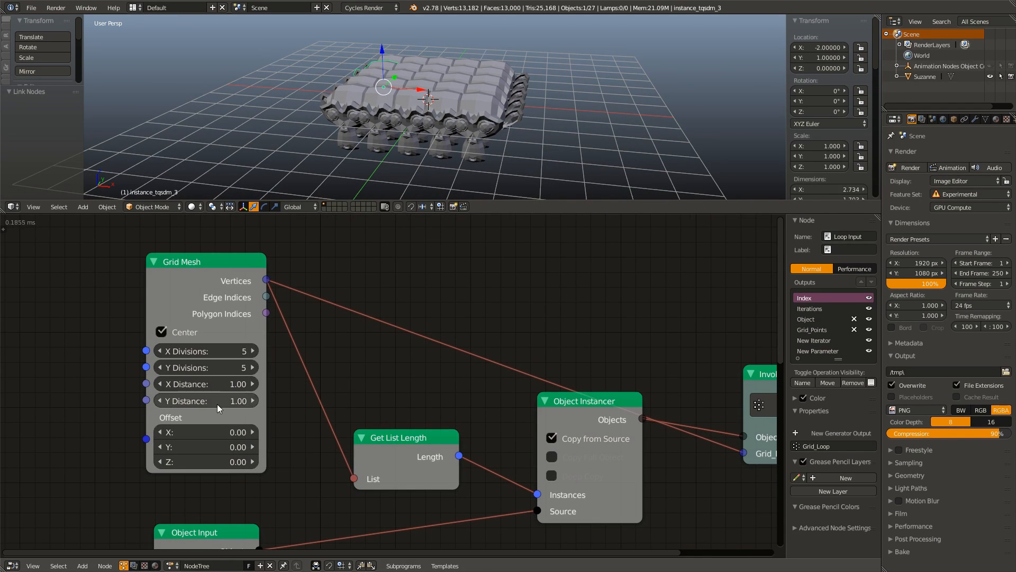
pyautogui.moveTo(206, 384); pyautogui.dragTo(265, 384)
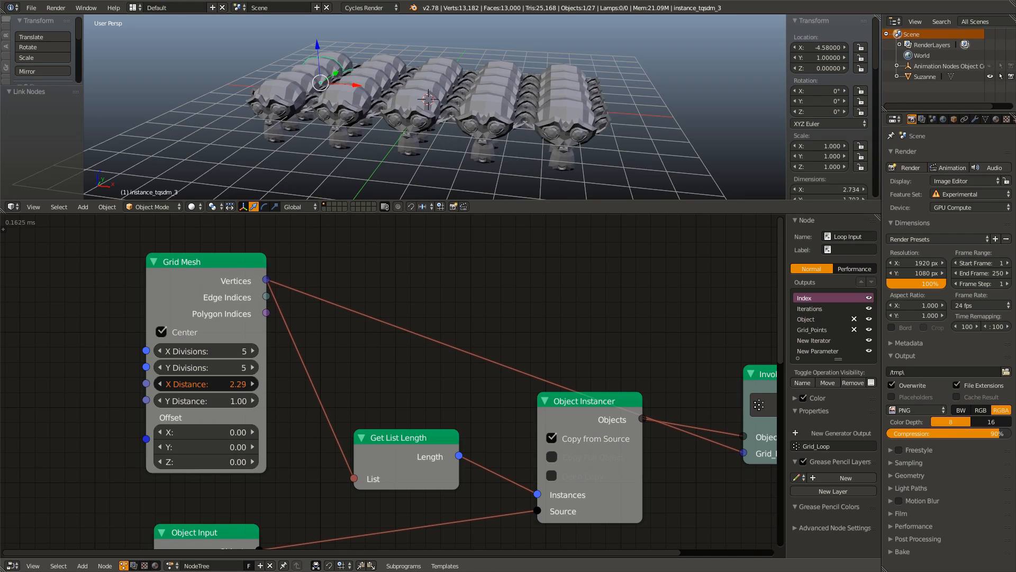